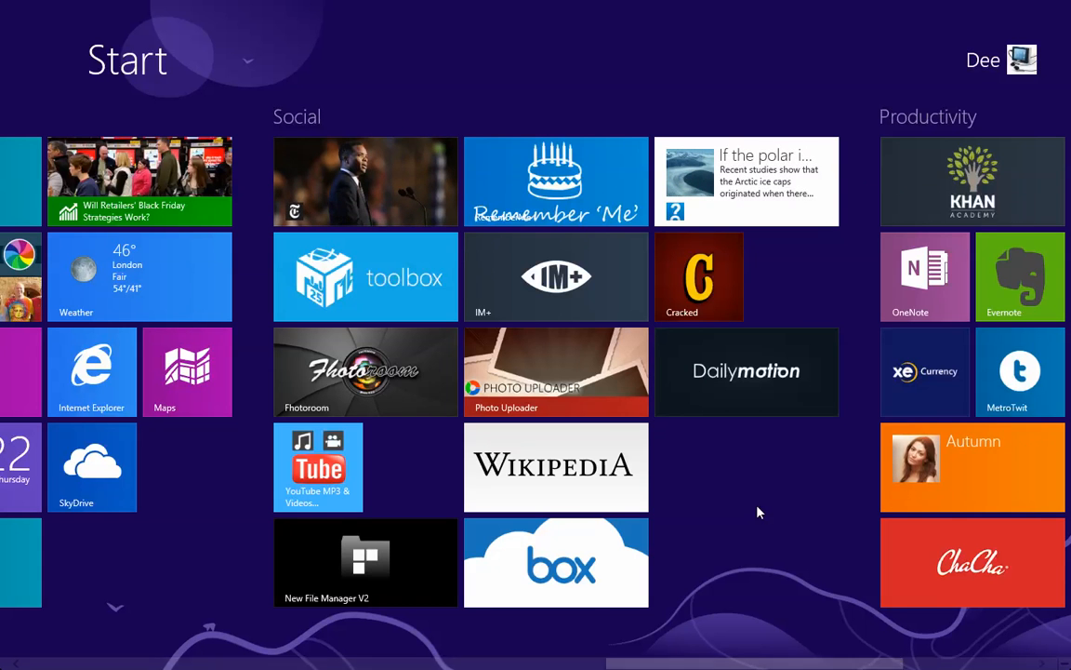
# Leave the Google Search app page in Metro Internet Explorer and return to the desktop.
pyautogui.hscroll(-3)
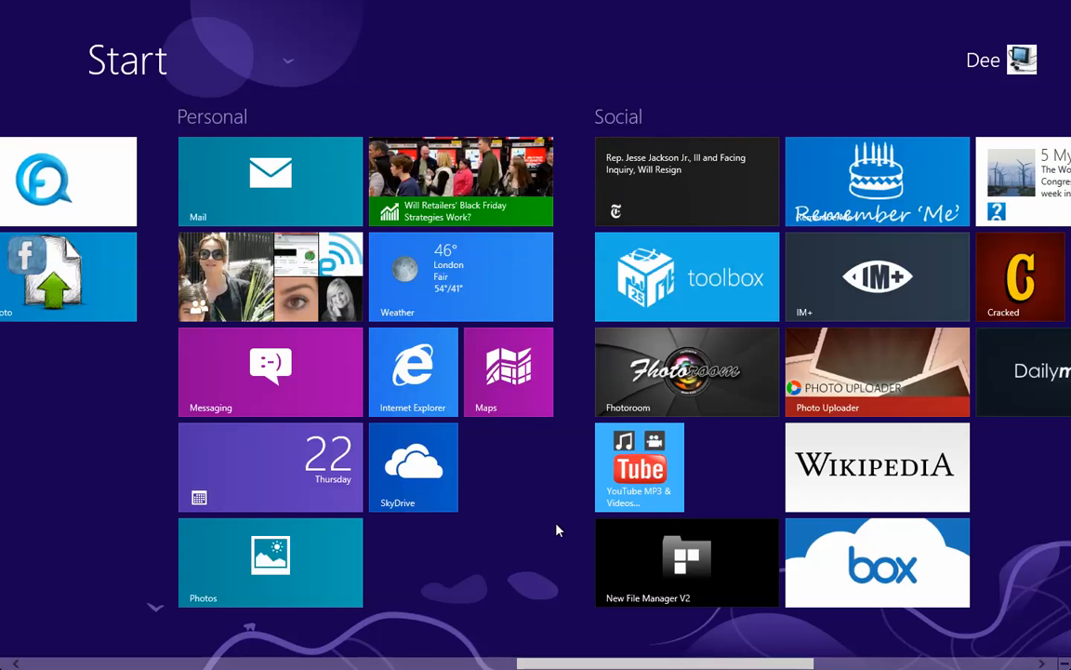
pyautogui.moveTo(500, 483)
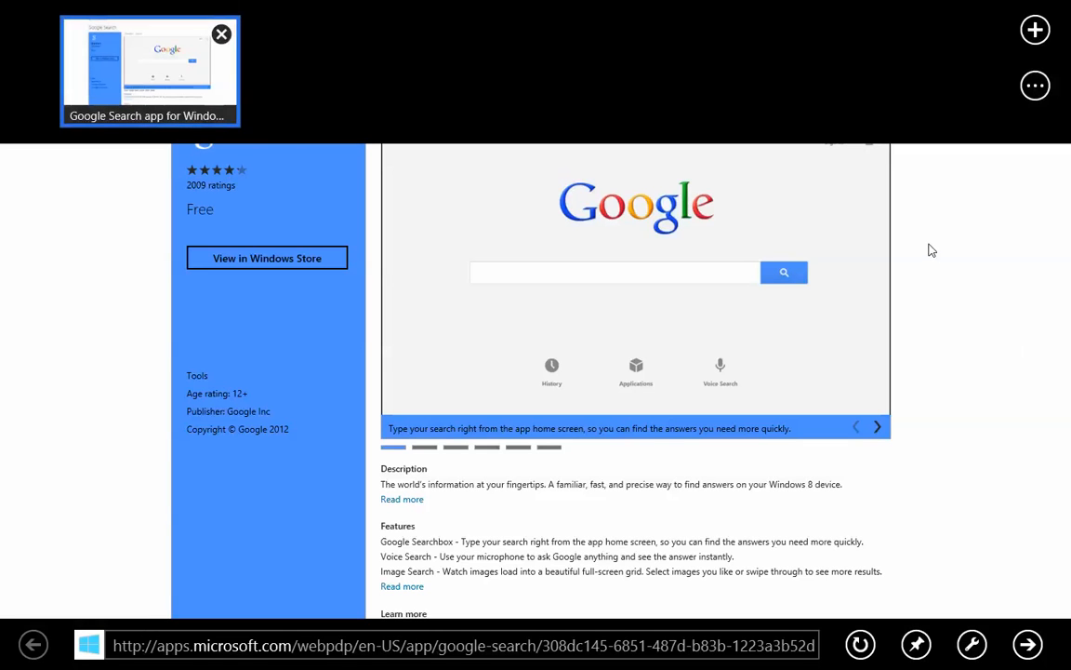
pyautogui.moveTo(1034, 30)
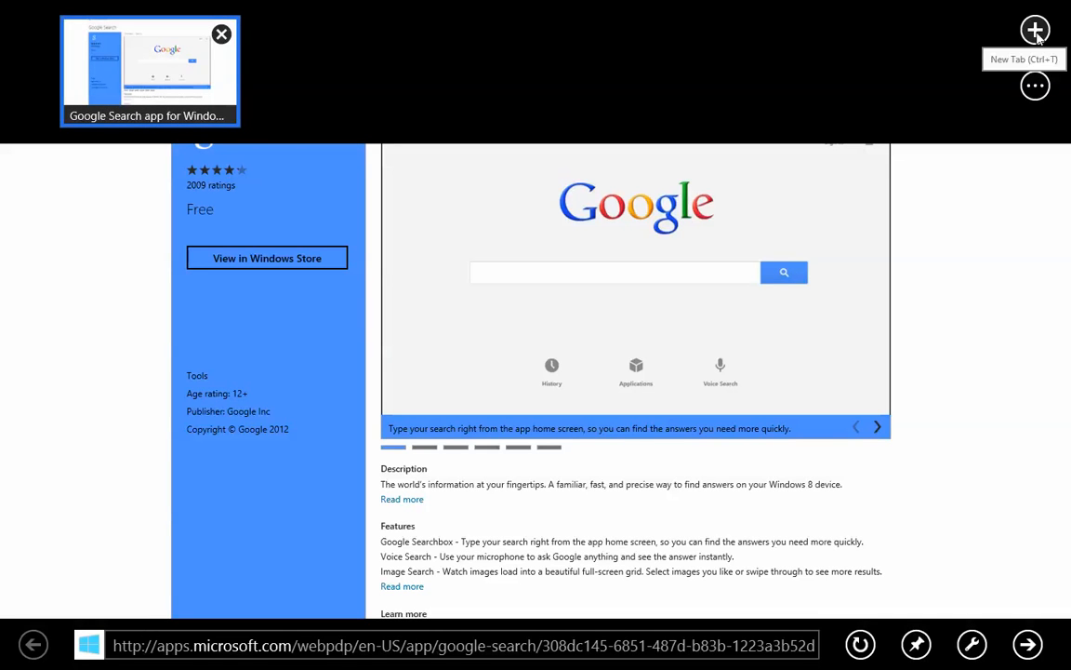
pyautogui.click(1034, 30)
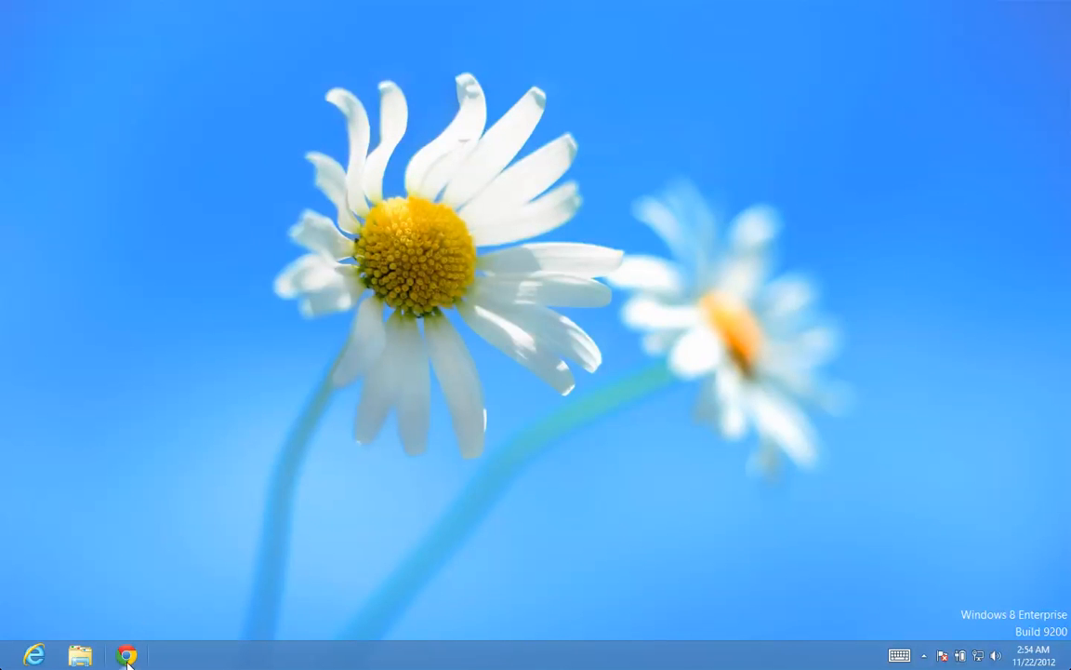
# Launch desktop Internet Explorer from the taskbar and close its MSN window again.
pyautogui.click(36, 655)
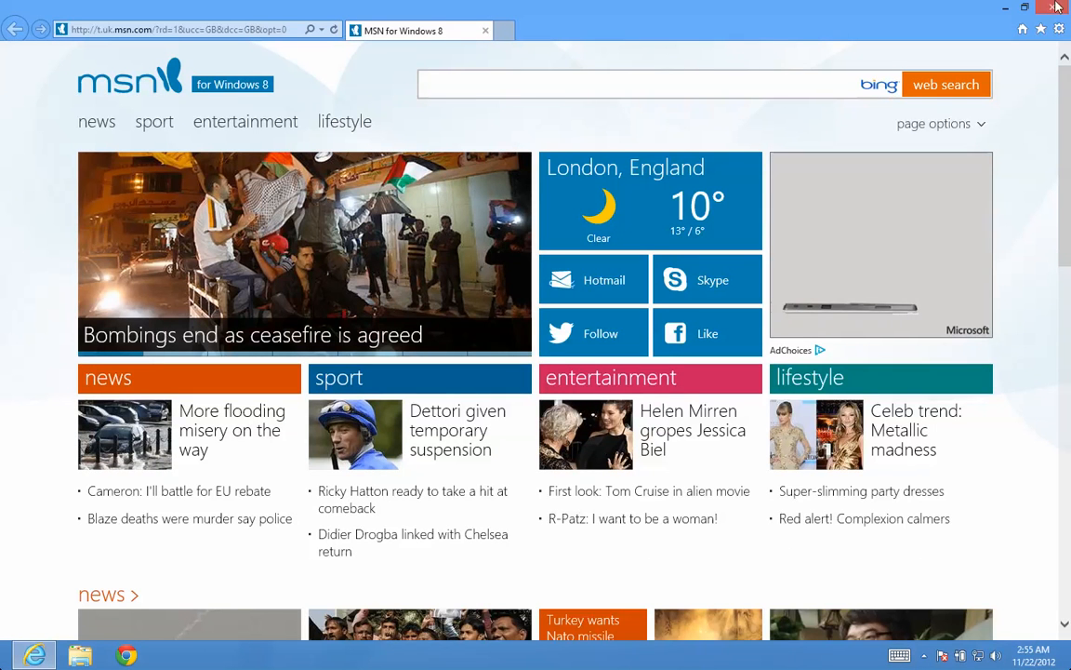
pyautogui.click(1057, 8)
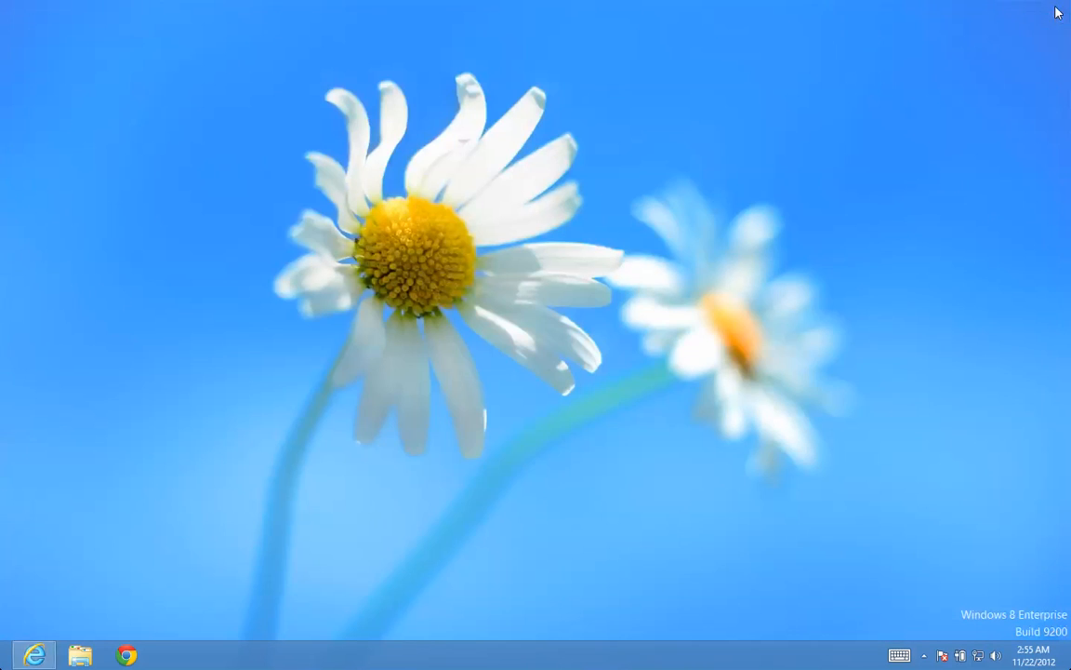
pyautogui.moveTo(372, 513)
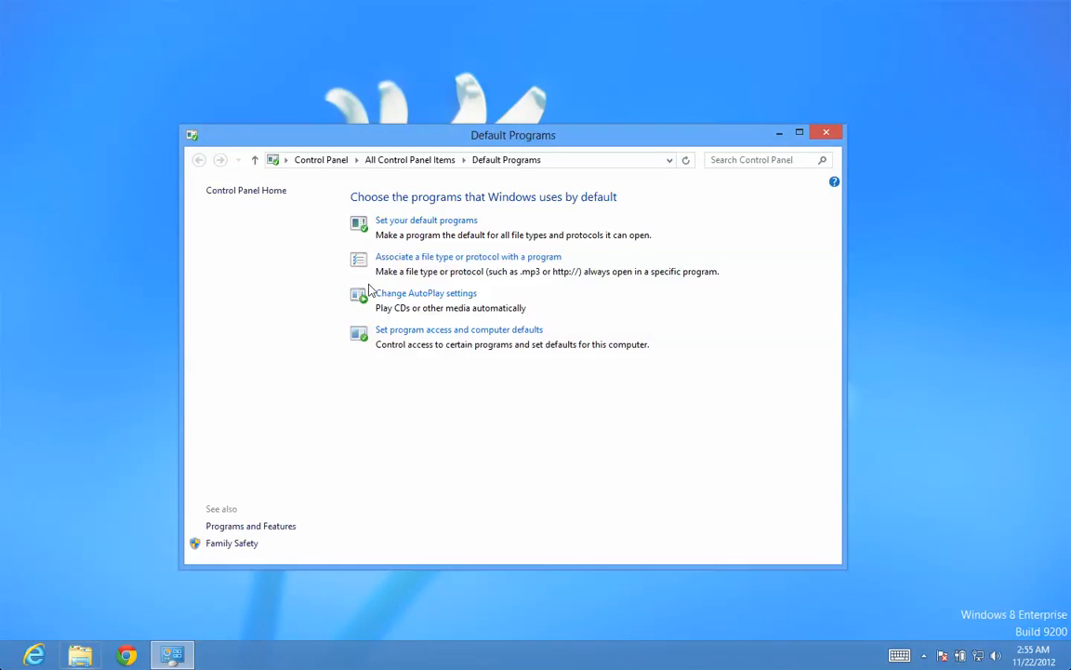
# In Set Default Programs, select Google Chrome and set it as default for all its file types and protocols.
pyautogui.moveTo(513, 134); pyautogui.dragTo(514, 123)
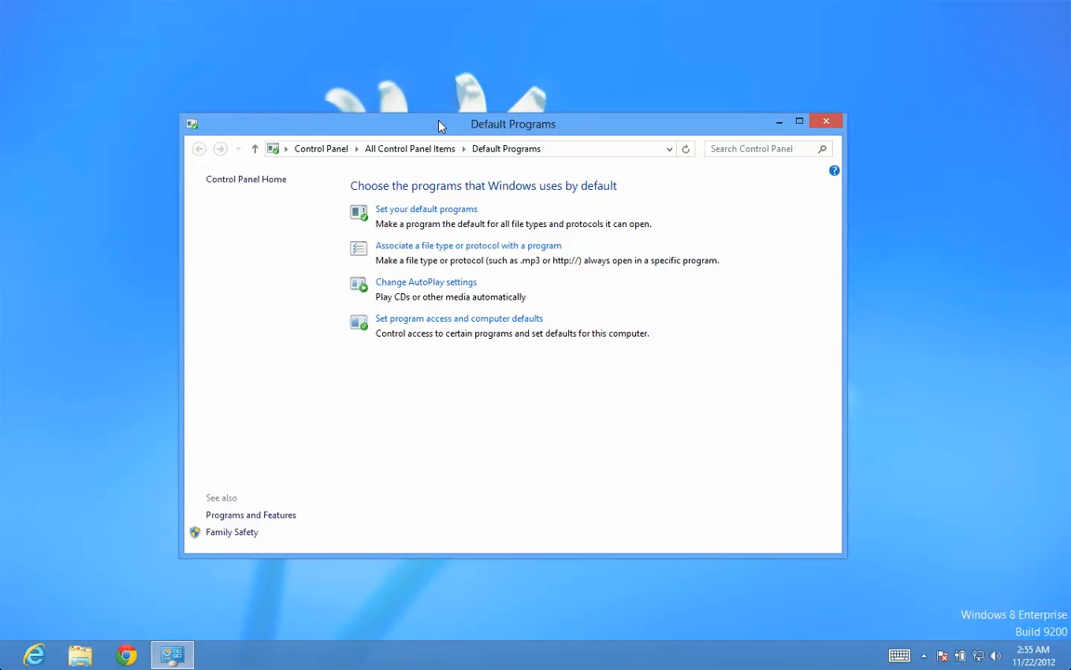
pyautogui.click(426, 209)
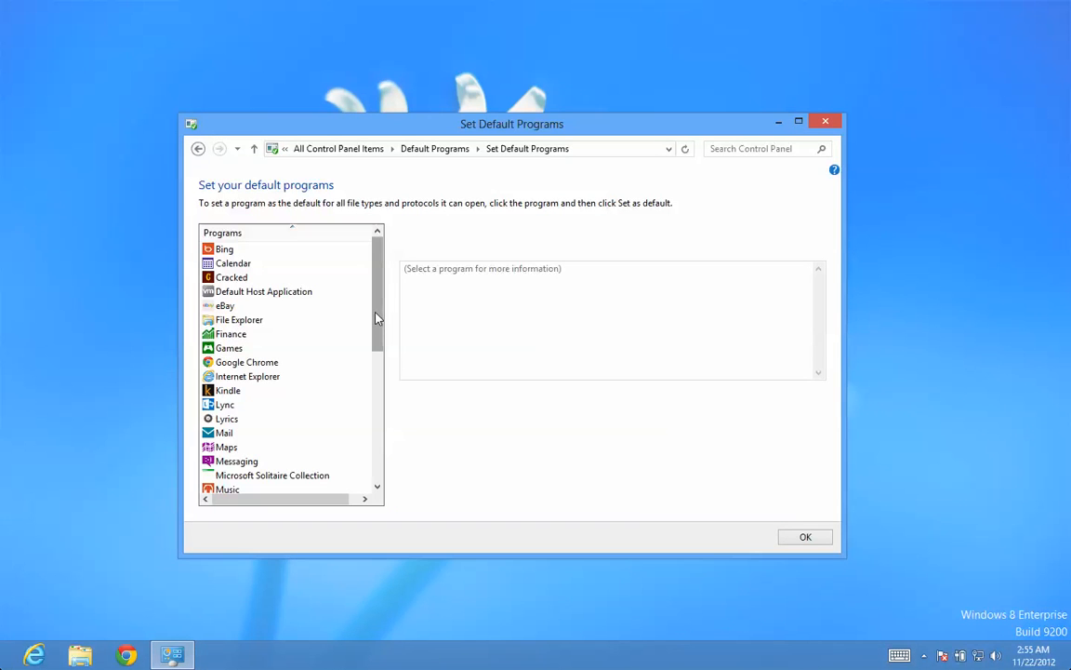
pyautogui.scroll(-3)
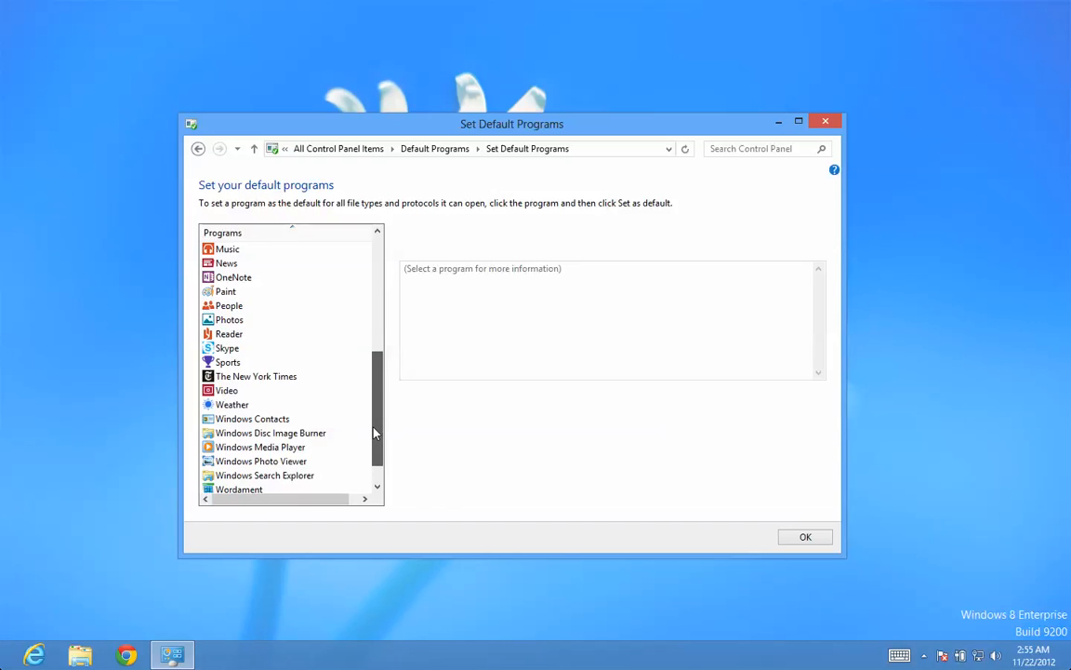
pyautogui.scroll(3)
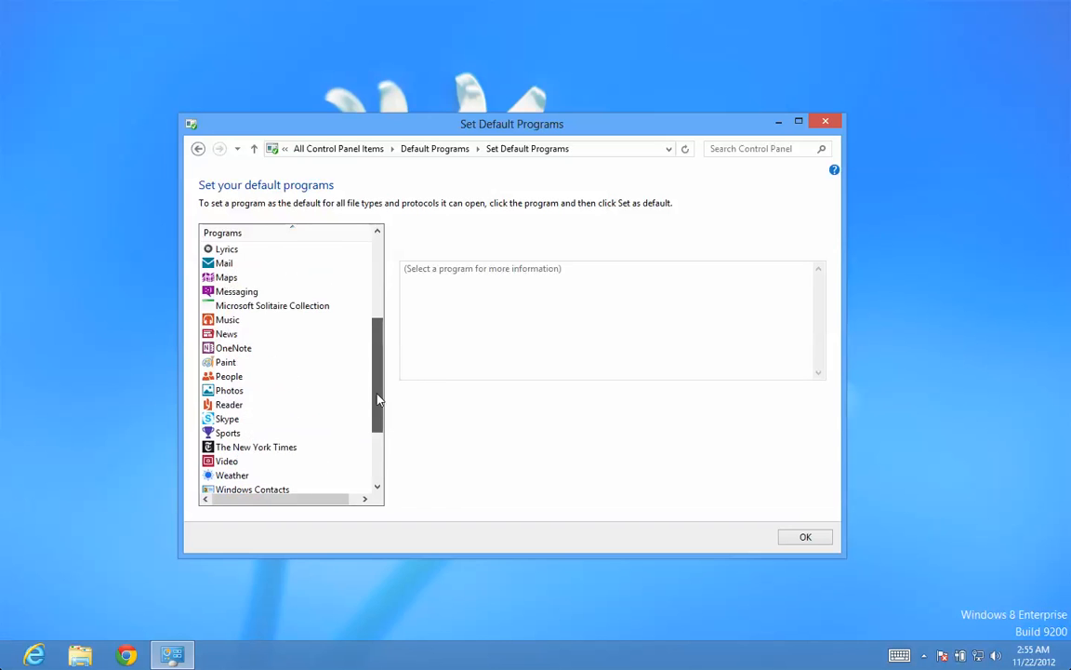
pyautogui.scroll(3)
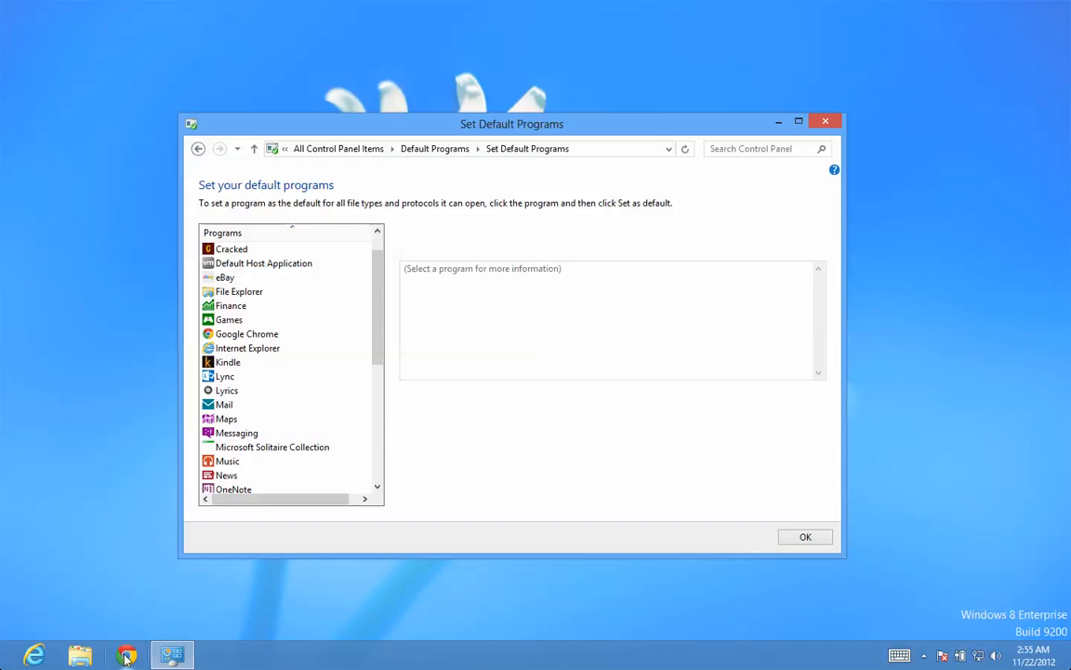
pyautogui.click(245, 333)
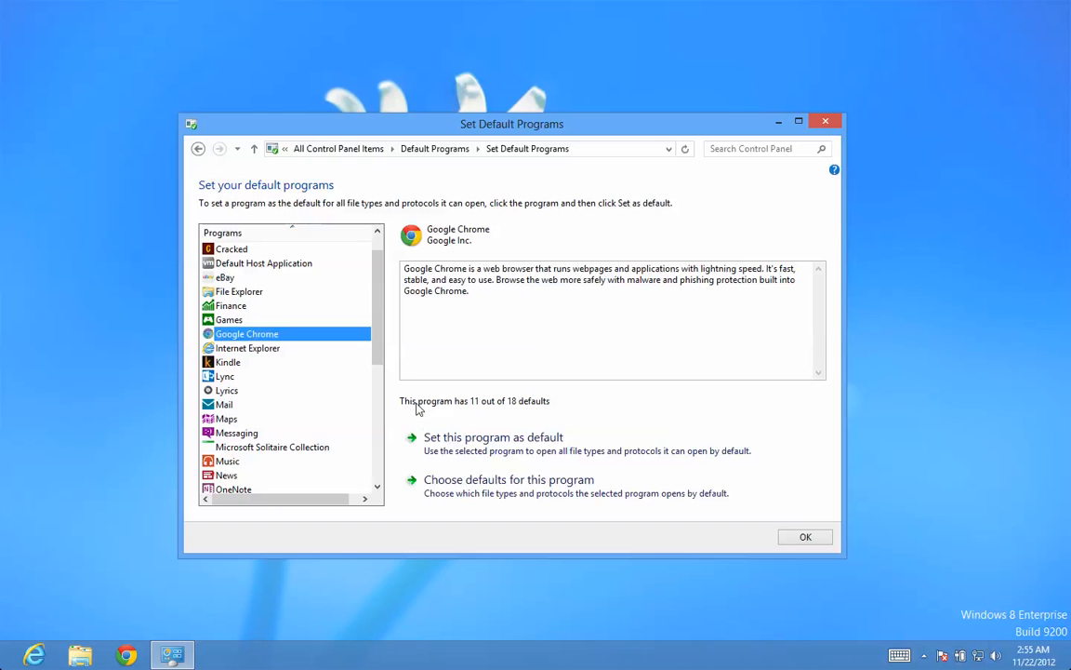
pyautogui.moveTo(517, 479)
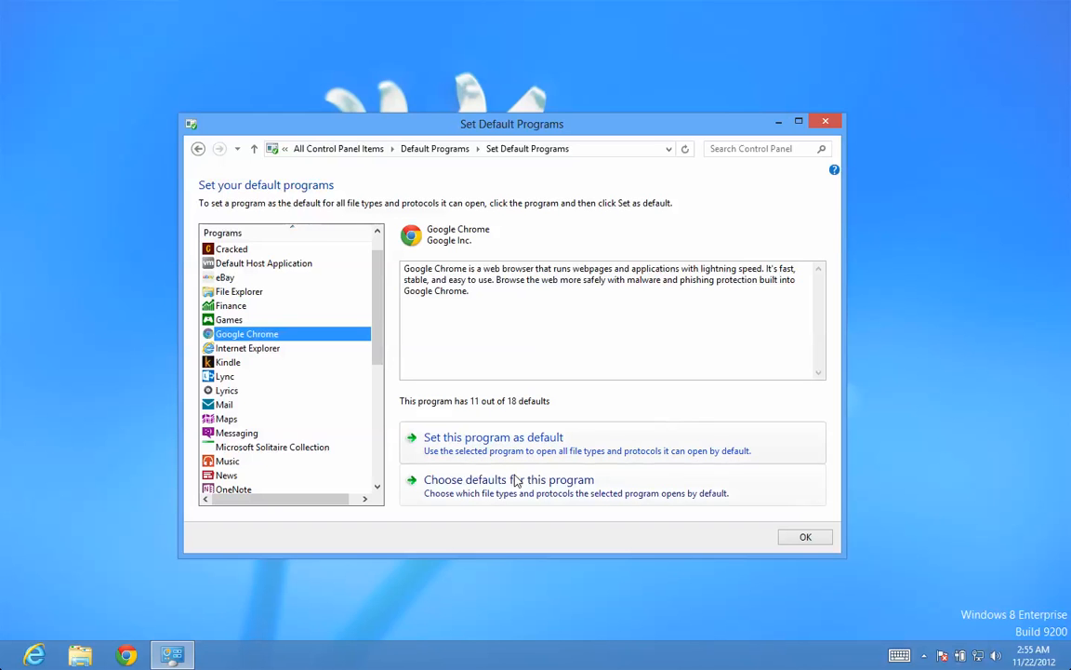
pyautogui.click(493, 437)
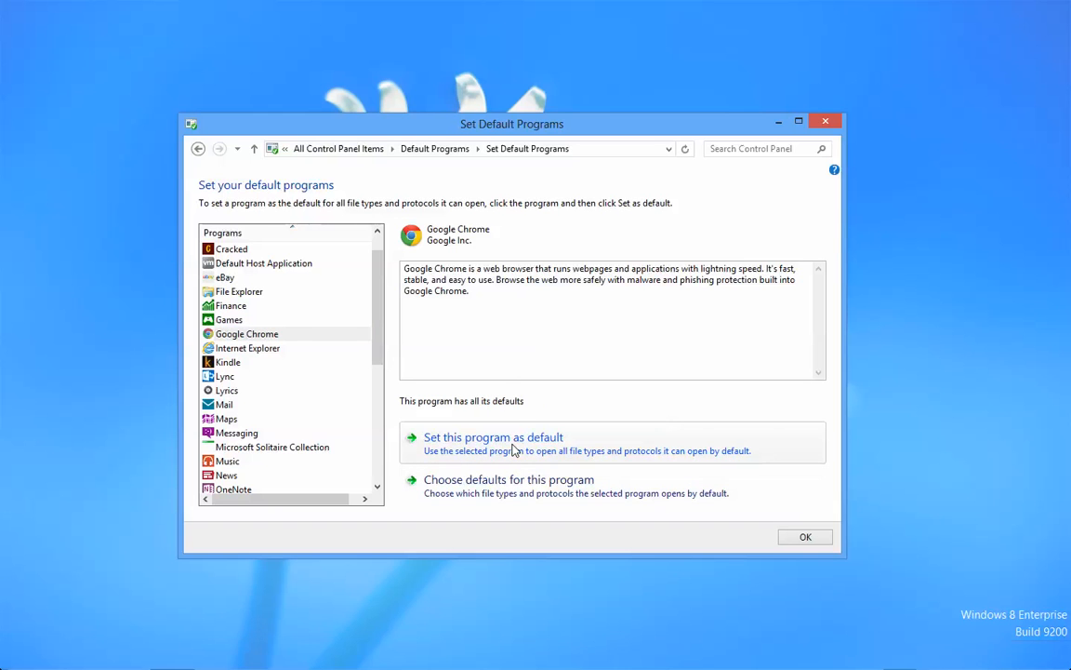
pyautogui.moveTo(417, 402)
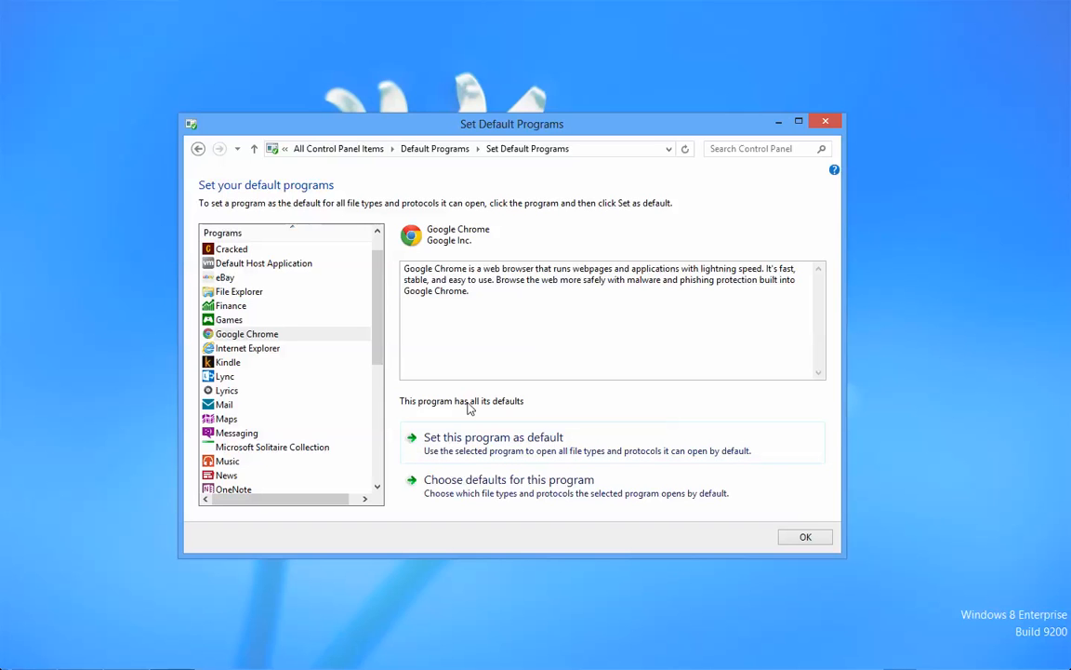
pyautogui.moveTo(510, 404)
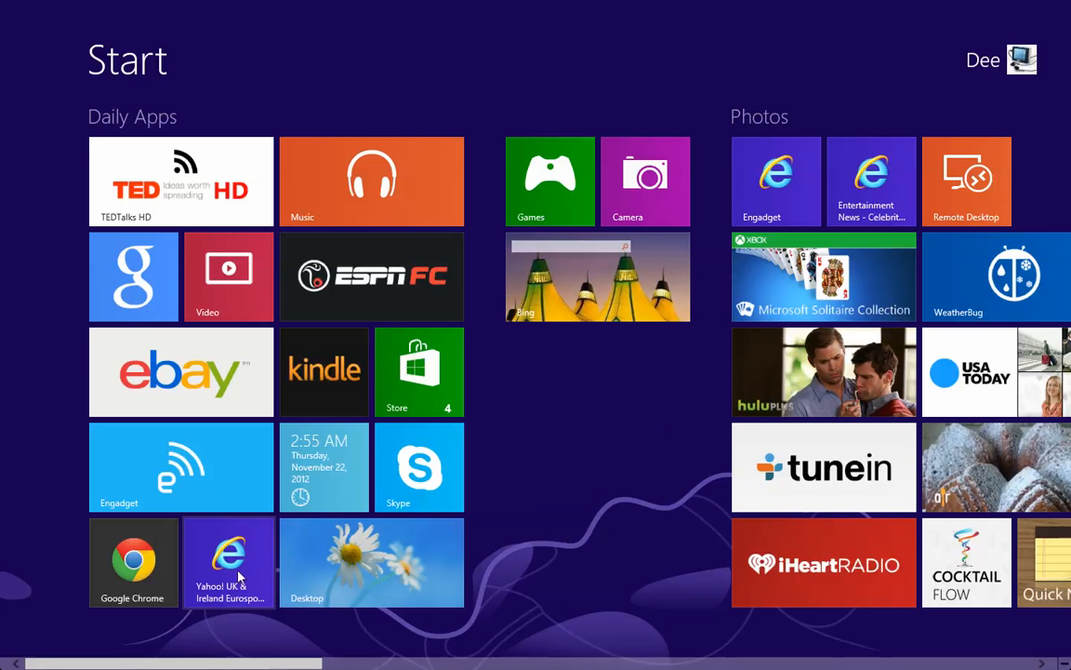
# Open the Yahoo UK & Ireland Eurosport tile, which still loads desktop Internet Explorer, then close it.
pyautogui.click(227, 561)
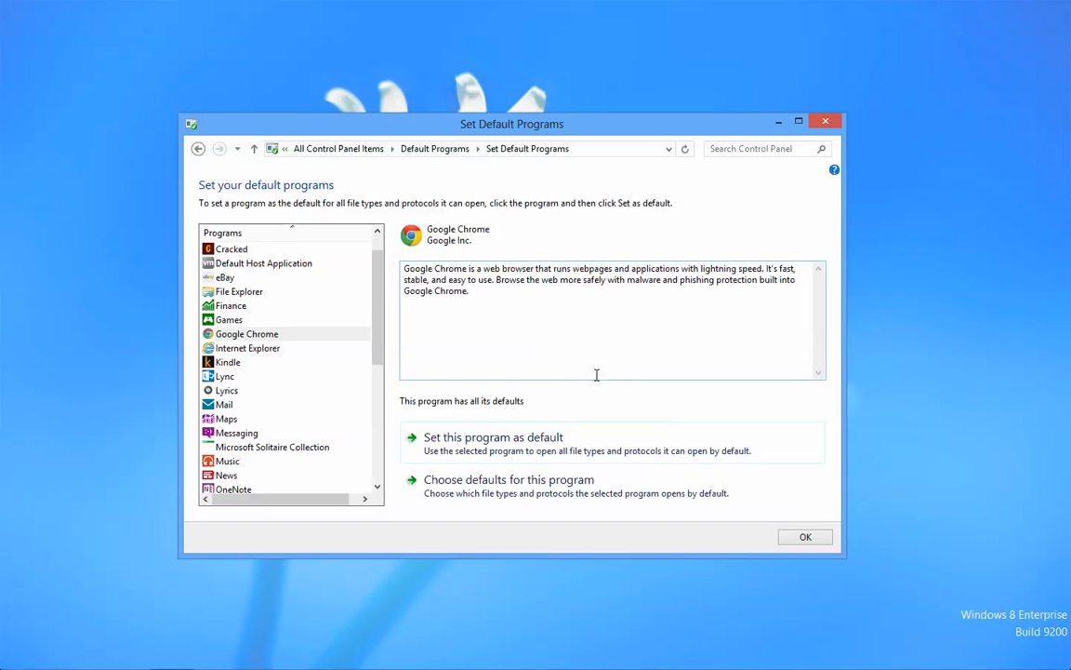
pyautogui.moveTo(538, 419)
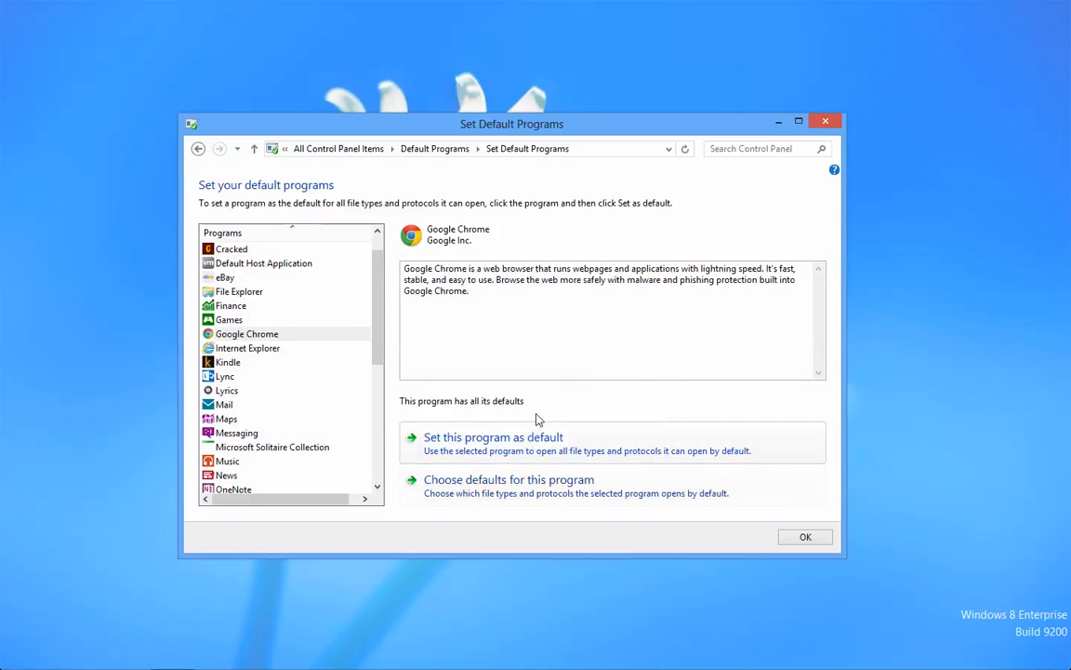
pyautogui.moveTo(558, 394)
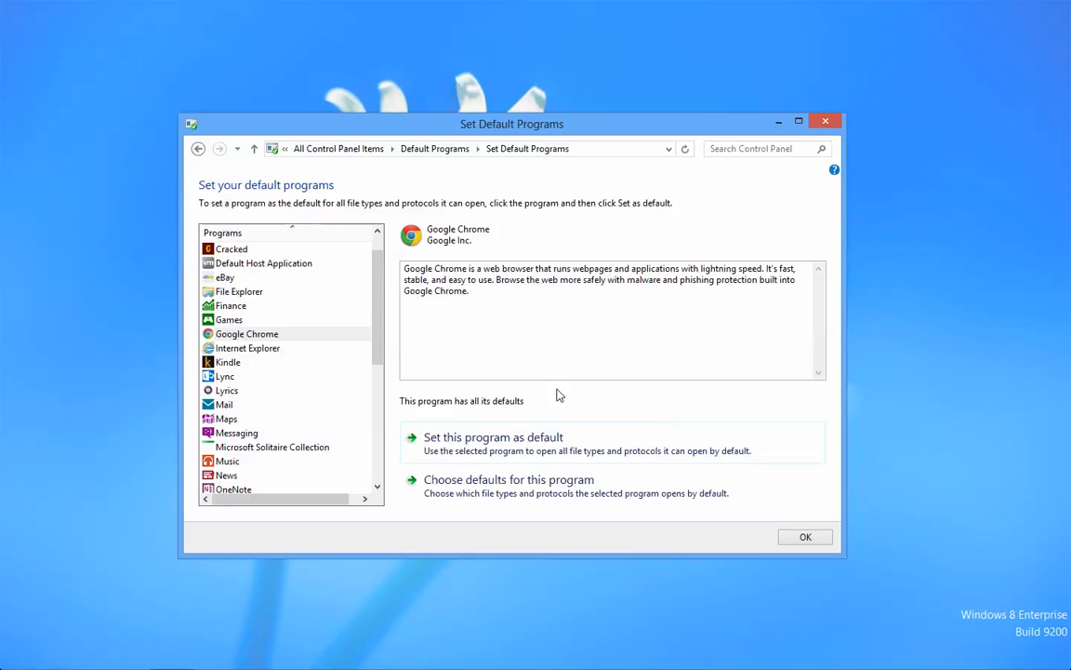
pyautogui.moveTo(475, 242)
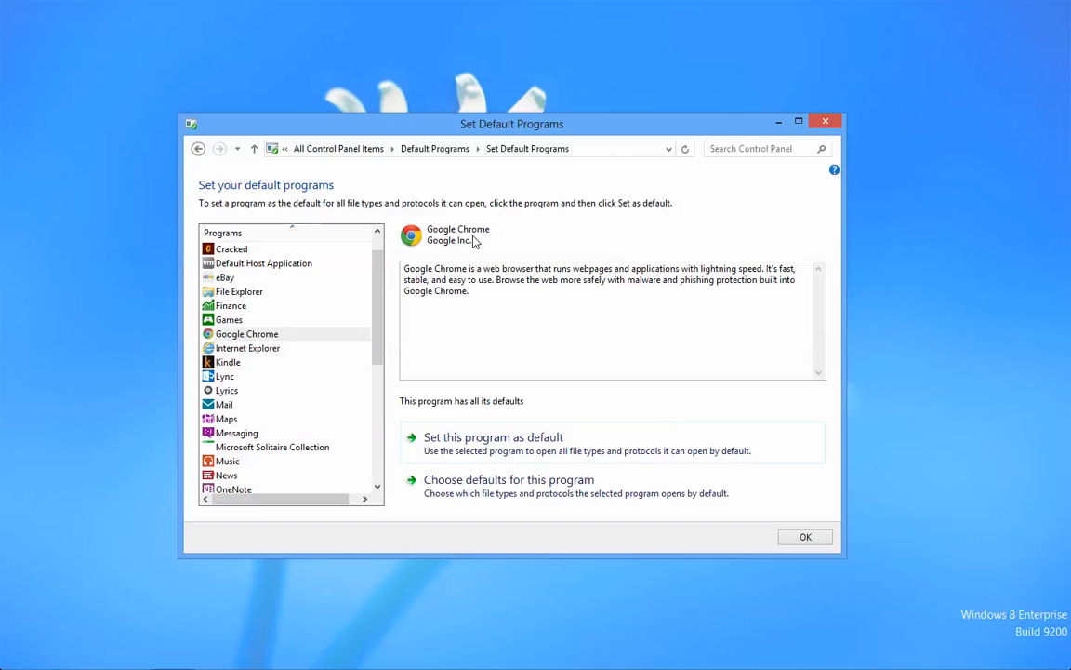
pyautogui.moveTo(309, 625)
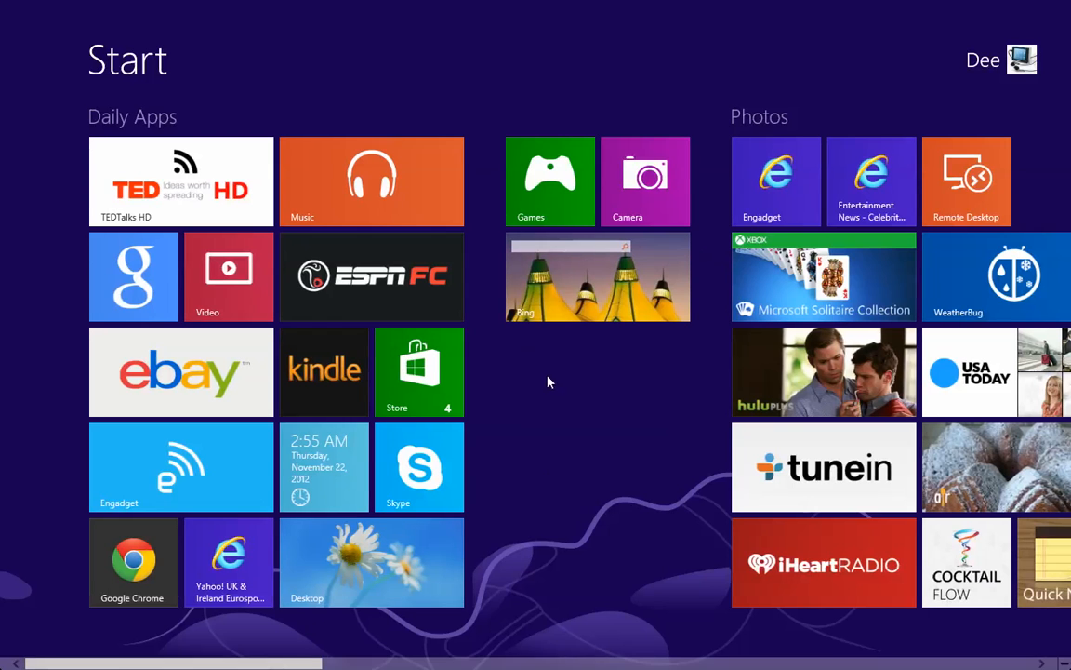
pyautogui.moveTo(228, 565)
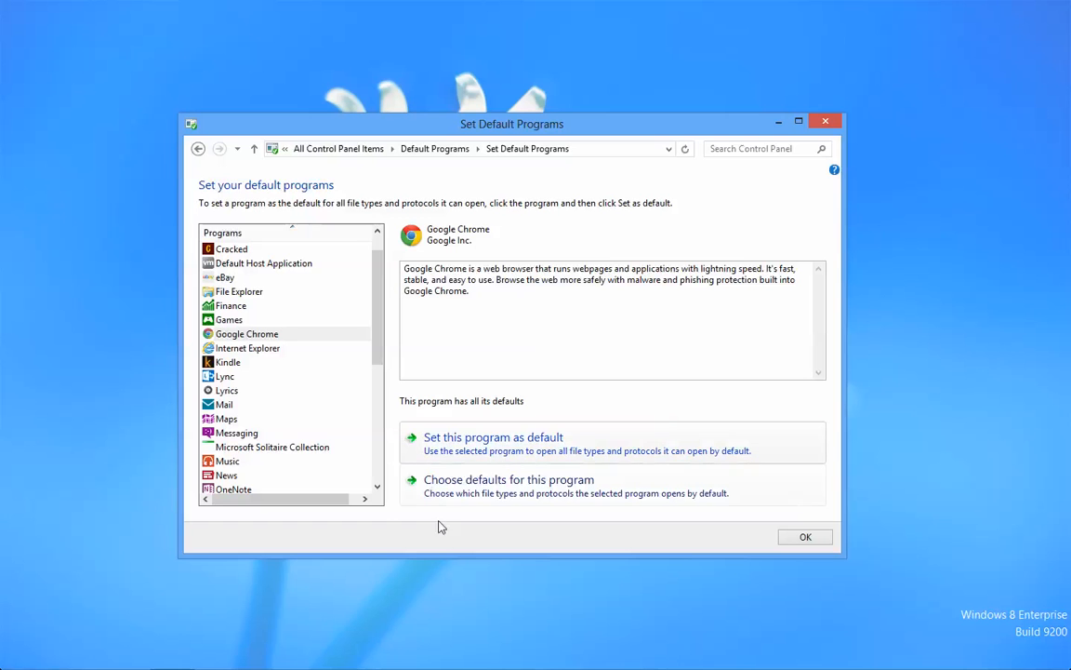
pyautogui.moveTo(442, 437)
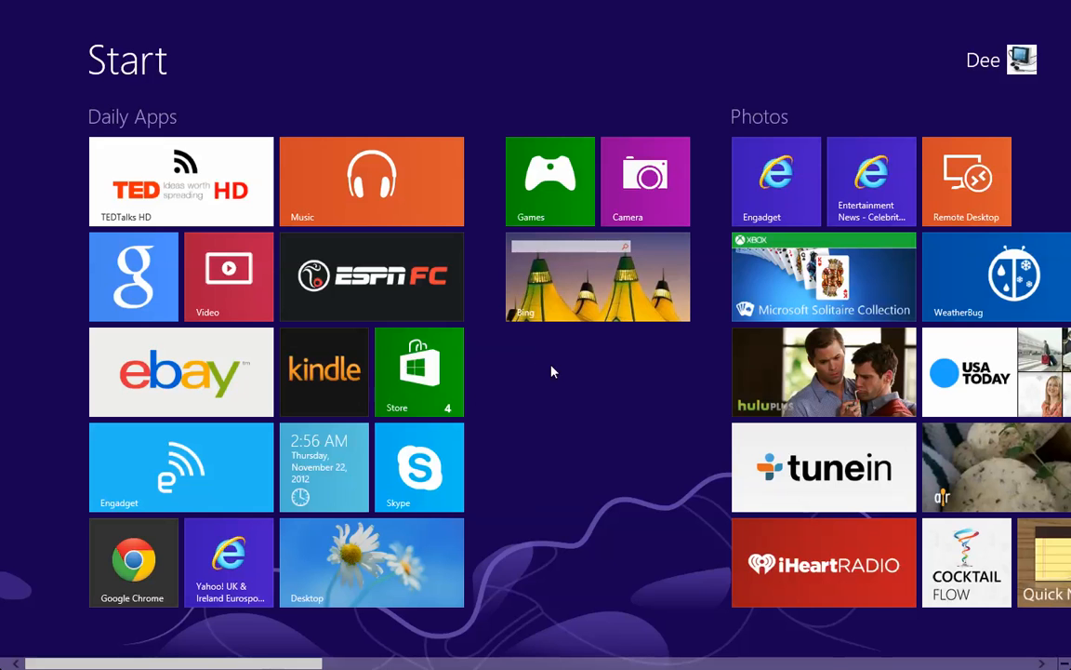
pyautogui.moveTo(248, 525)
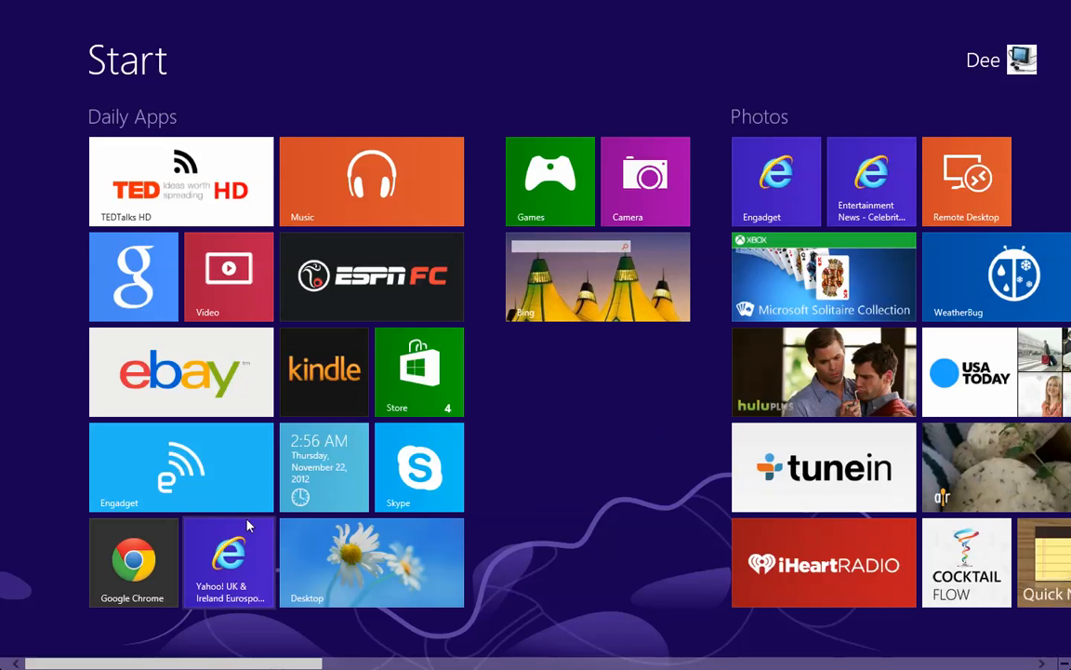
pyautogui.click(229, 562)
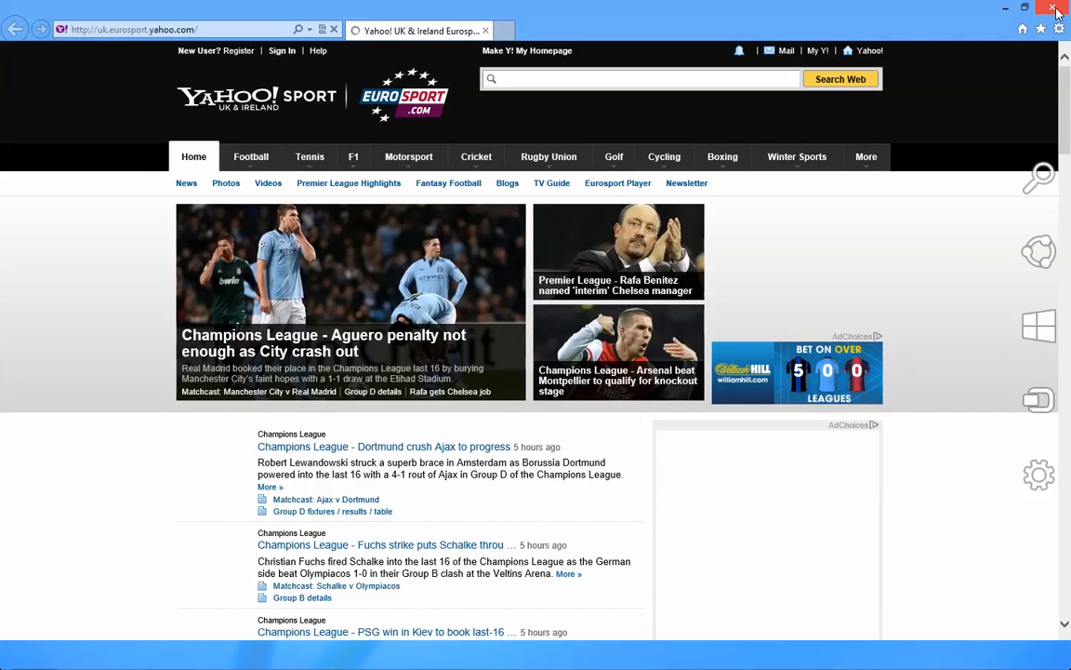
pyautogui.click(1056, 8)
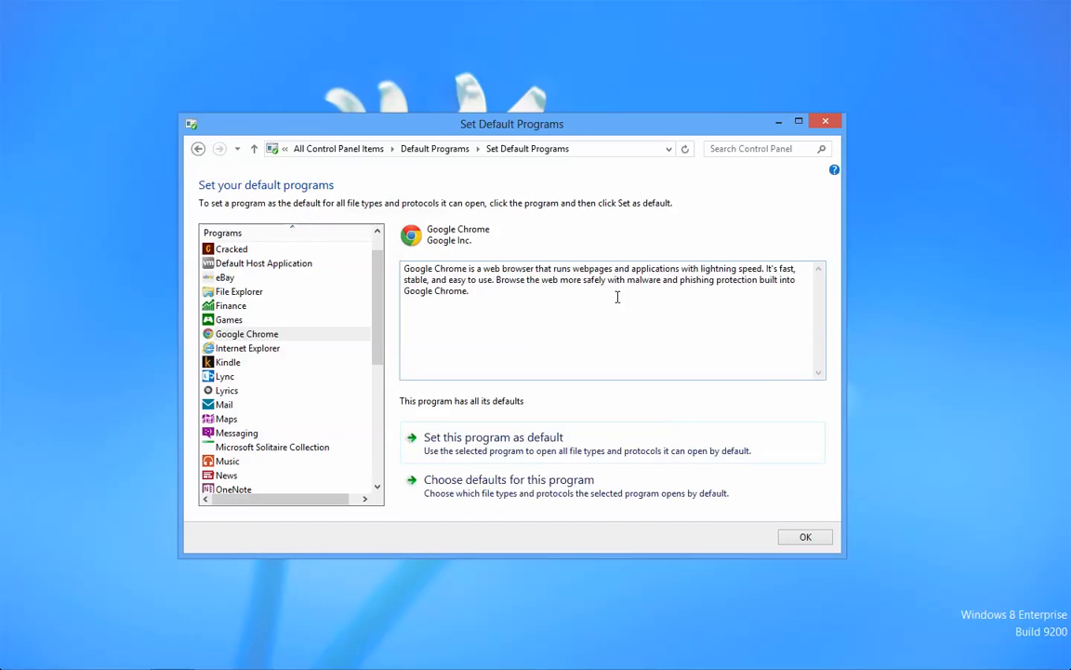
# Select Internet Explorer and set it as default for all its file types and protocols.
pyautogui.click(248, 348)
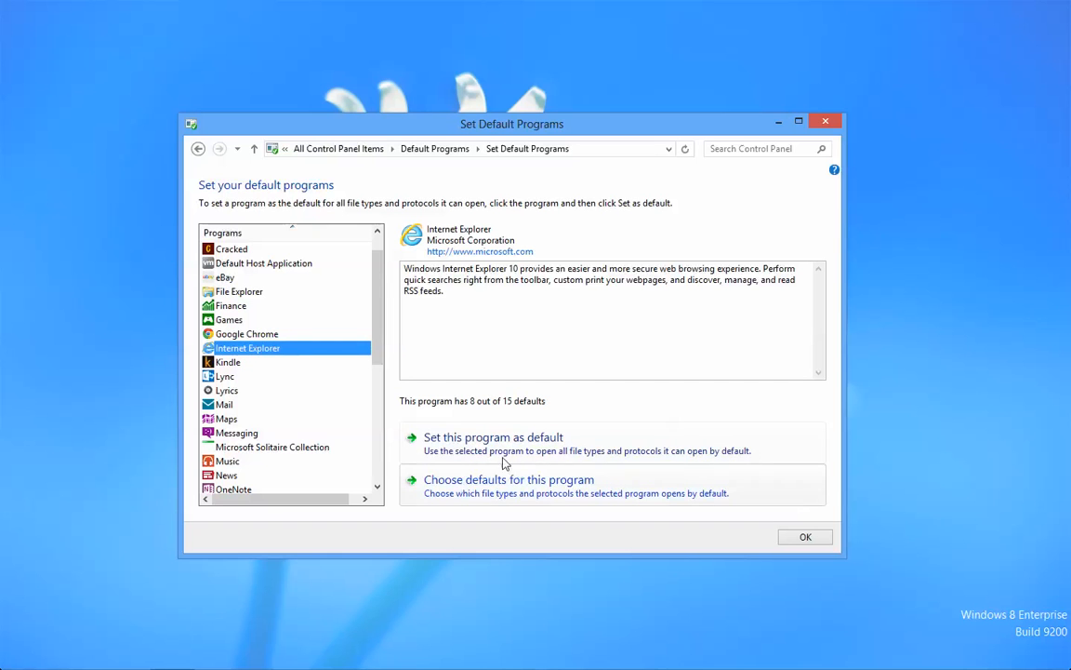
pyautogui.click(493, 435)
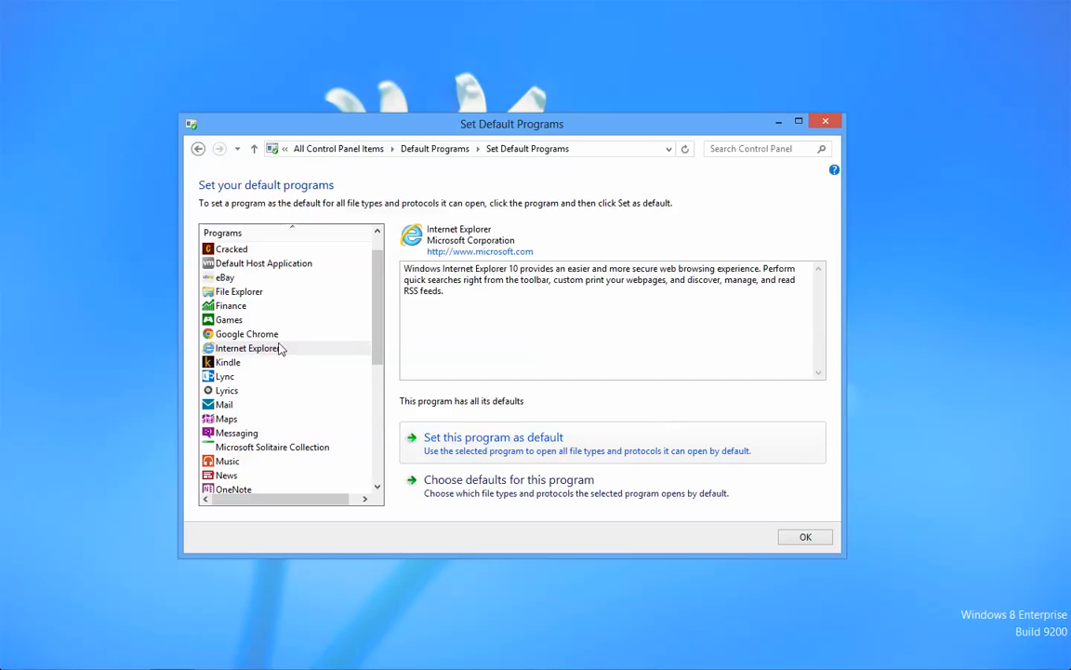
pyautogui.moveTo(761, 149)
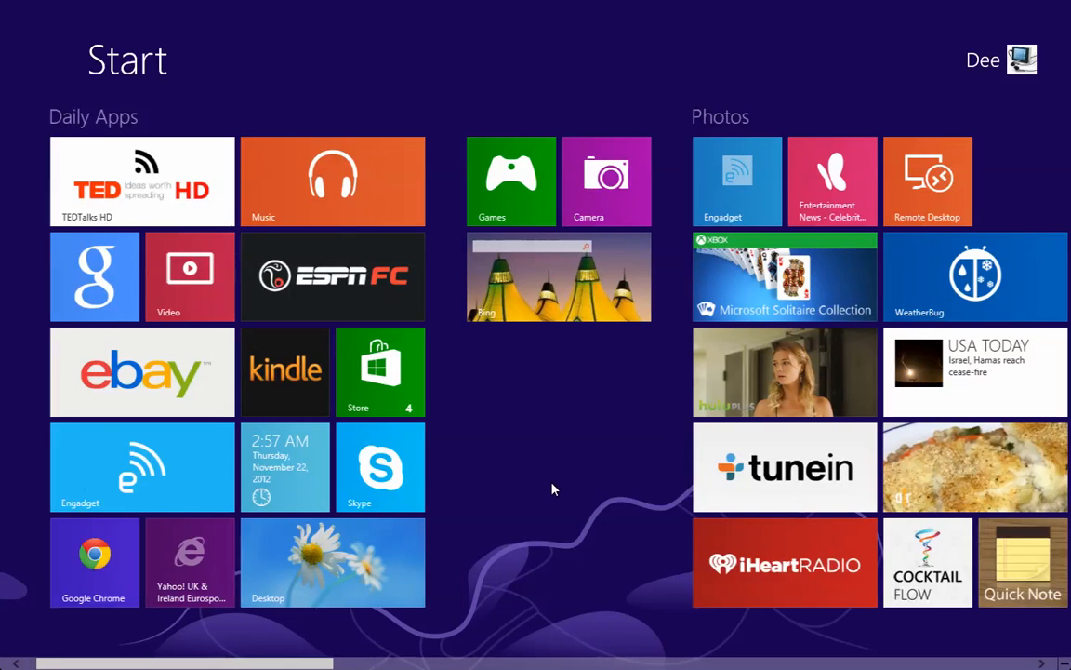
# Launch the full-screen Internet Explorer app from its Start tile and close the empty new tab.
pyautogui.hscroll(3)
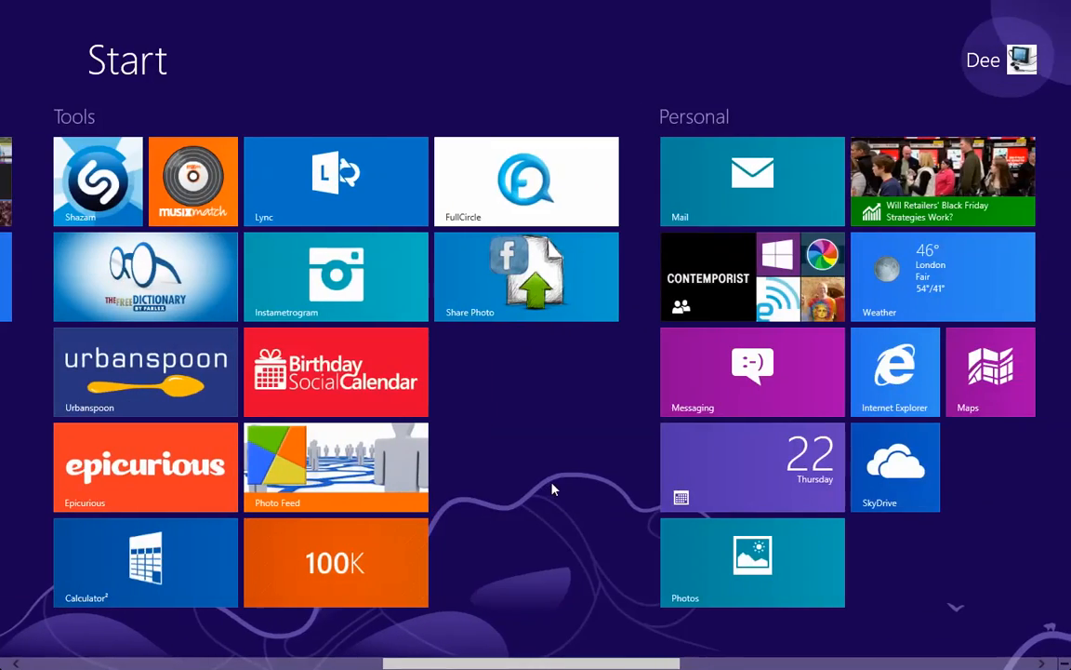
pyautogui.click(895, 372)
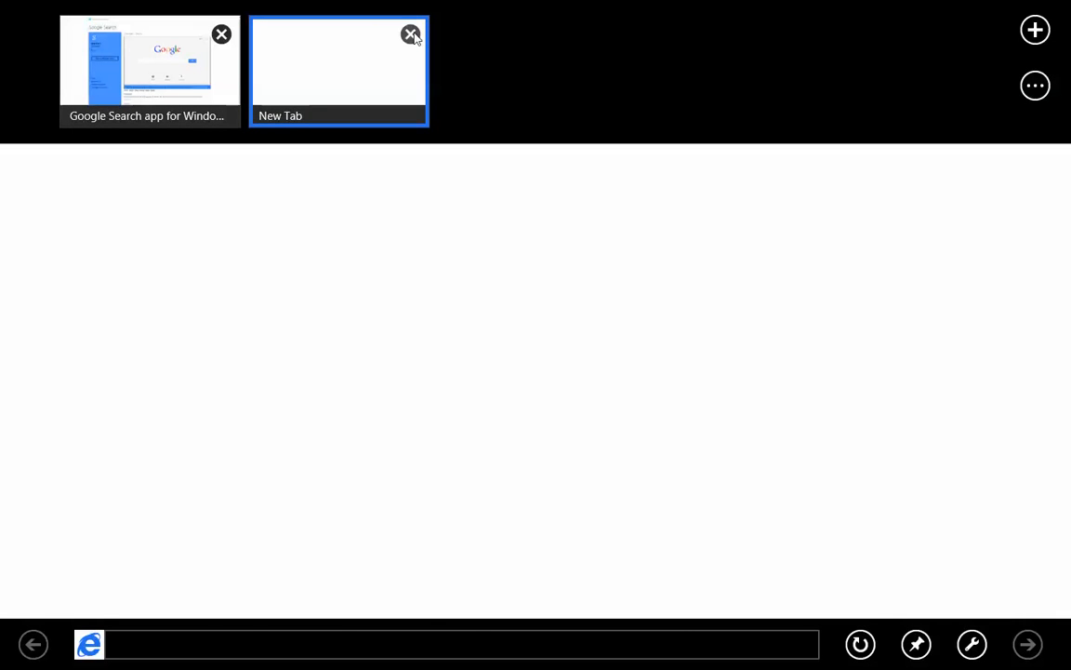
pyautogui.click(409, 34)
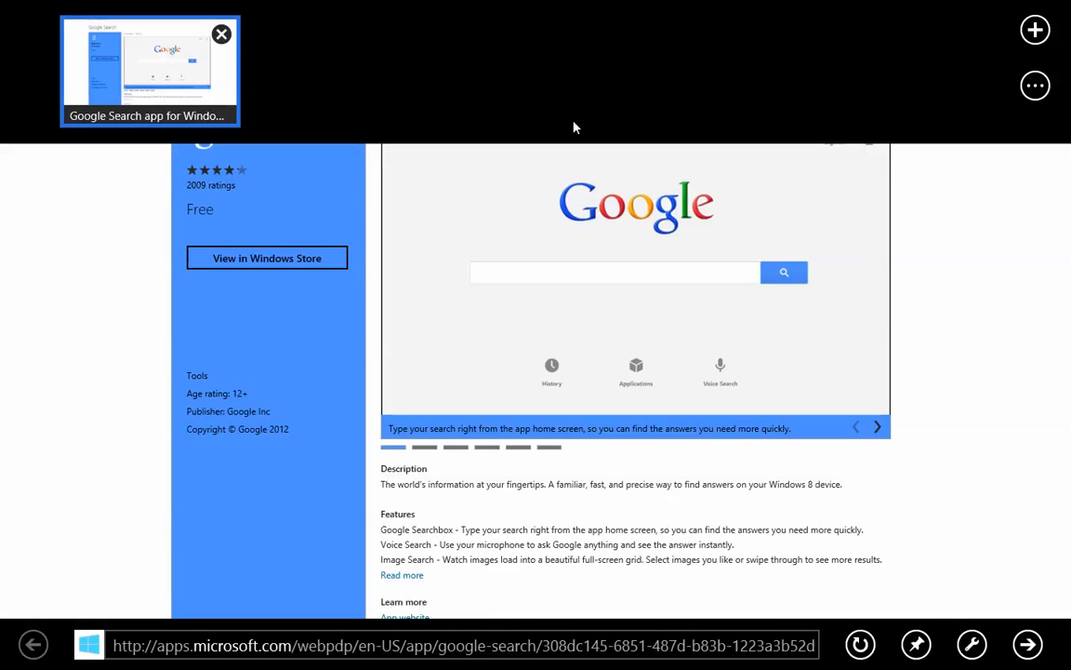
pyautogui.moveTo(985, 279)
pyautogui.write('def')
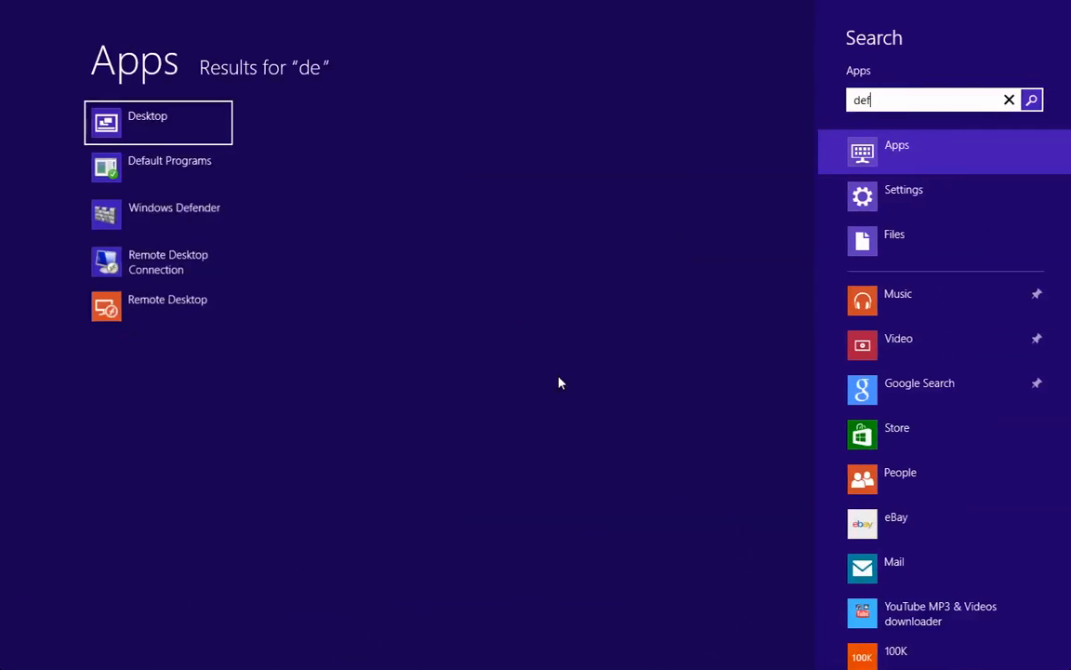
# Reopen Default Programs > Set Default Programs and select Google Chrome in the programs list.
pyautogui.click(170, 160)
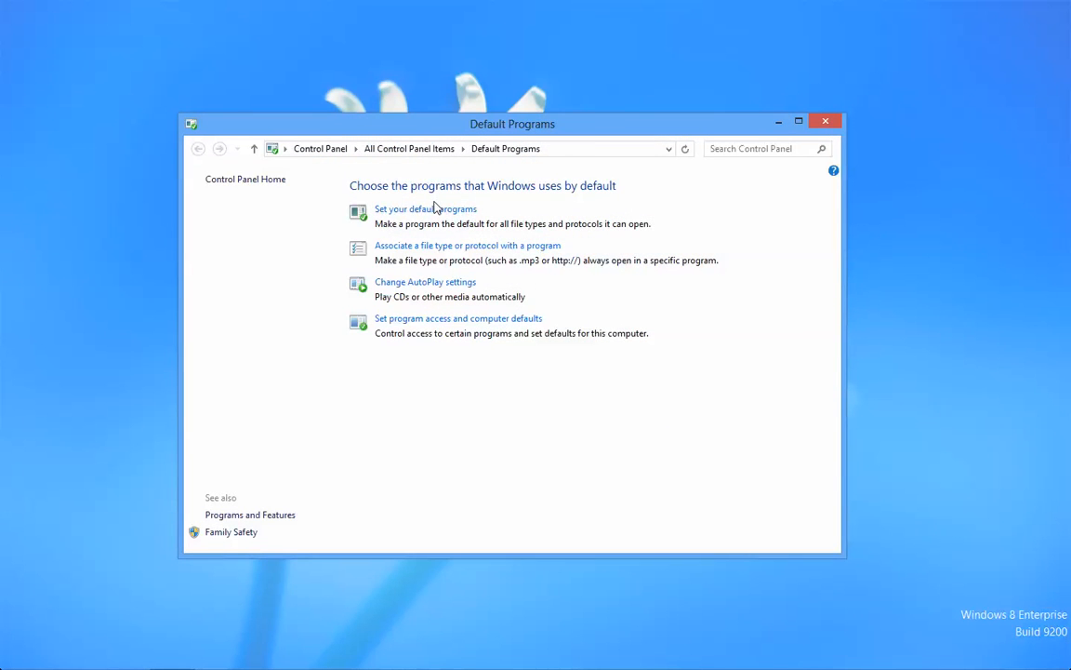
pyautogui.click(424, 208)
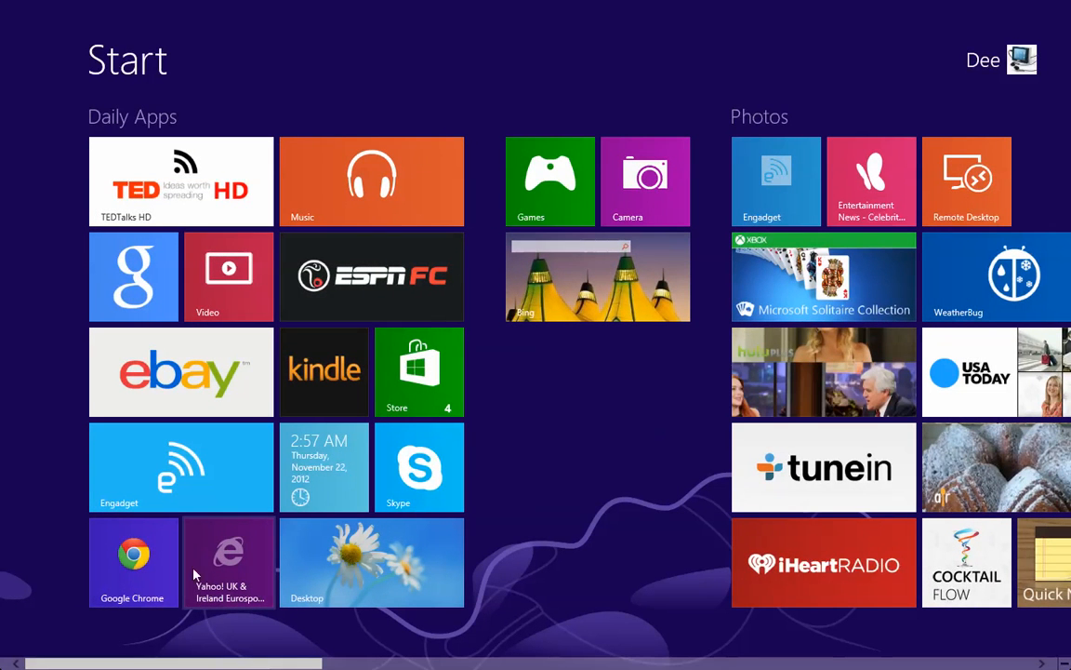
pyautogui.hscroll(3)
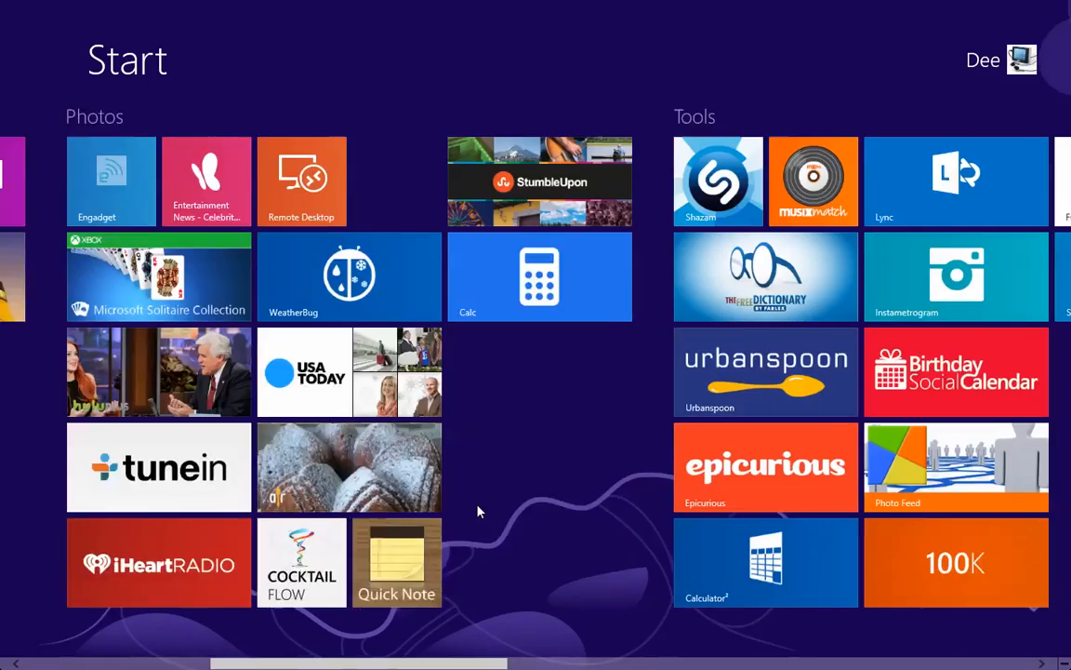
pyautogui.hscroll(-3)
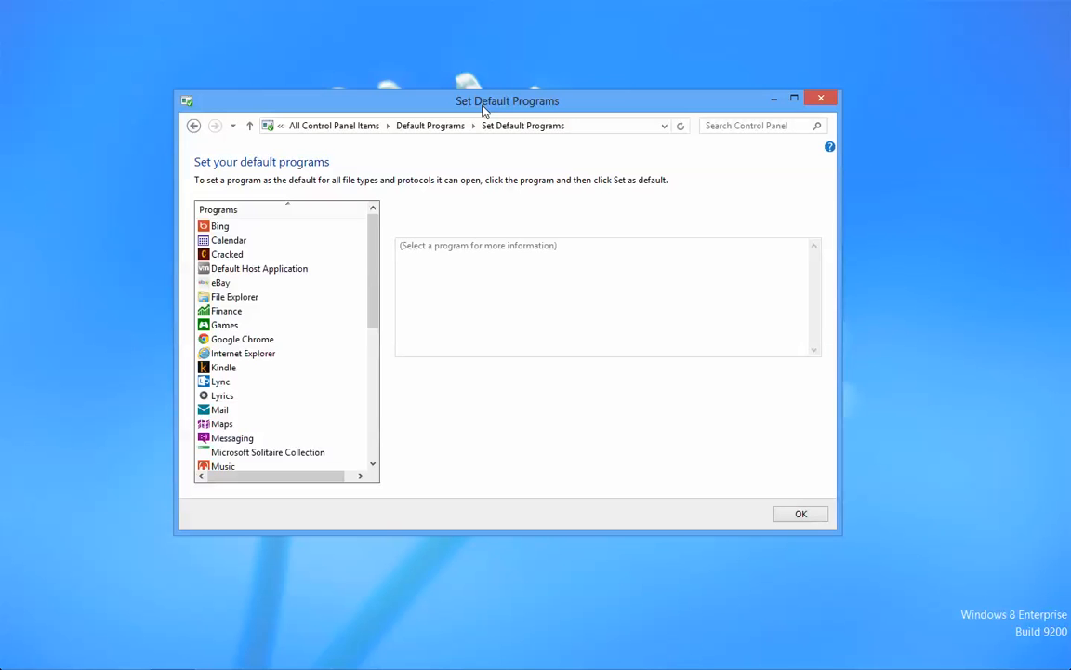
pyautogui.scroll(-3)
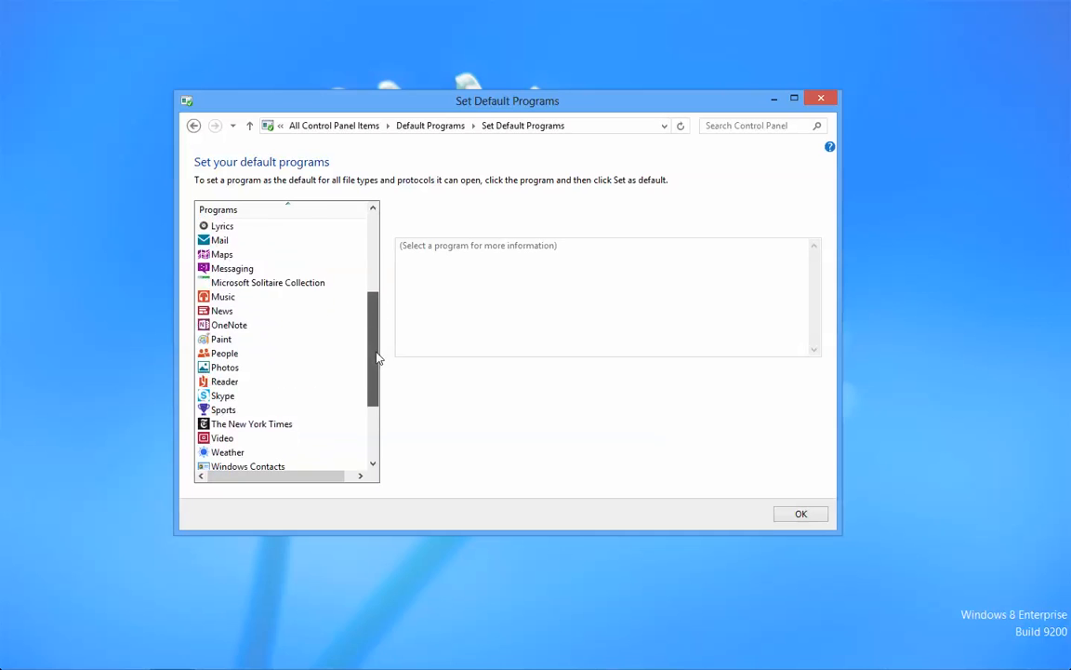
pyautogui.scroll(3)
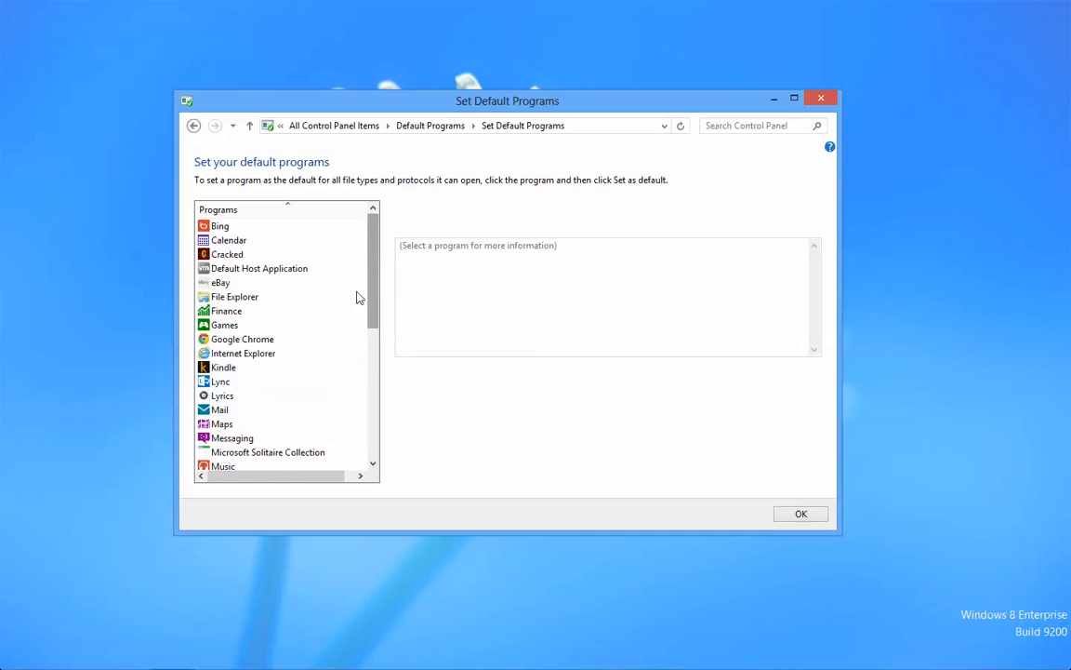
pyautogui.click(242, 338)
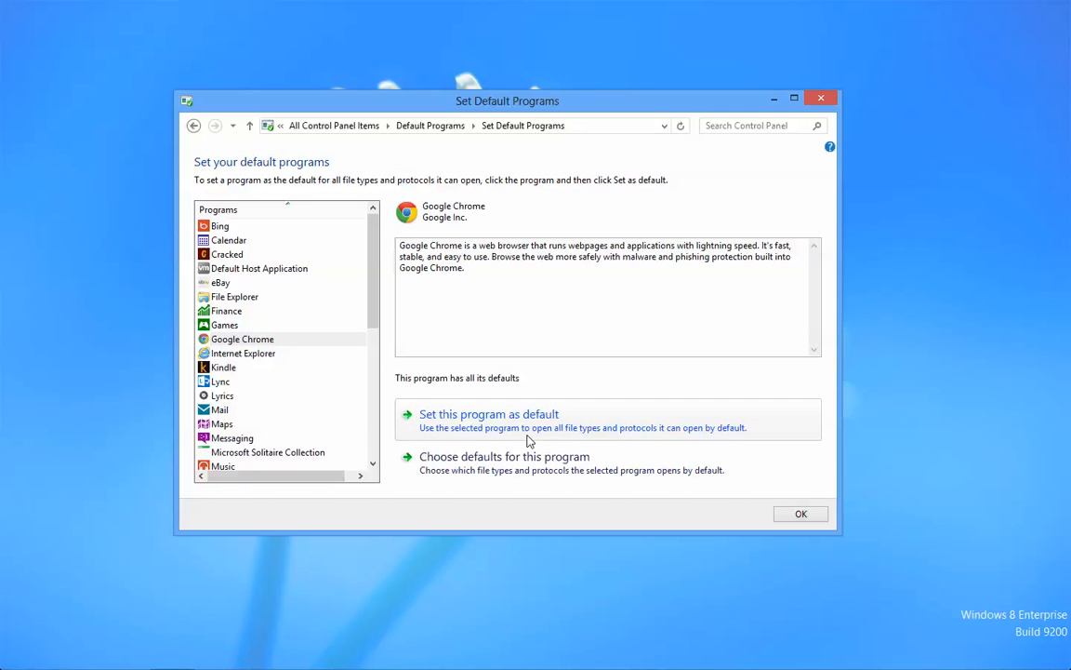
pyautogui.moveTo(737, 207)
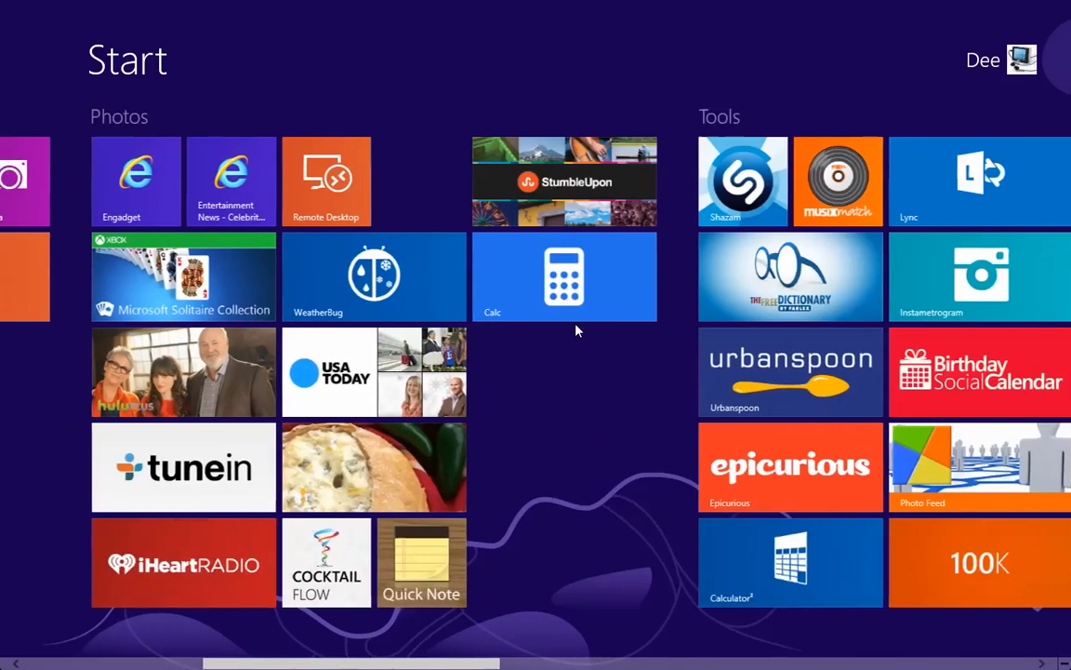
# Select Internet Explorer, set it as the default program, and return to its Start screen tile.
pyautogui.hscroll(-3)
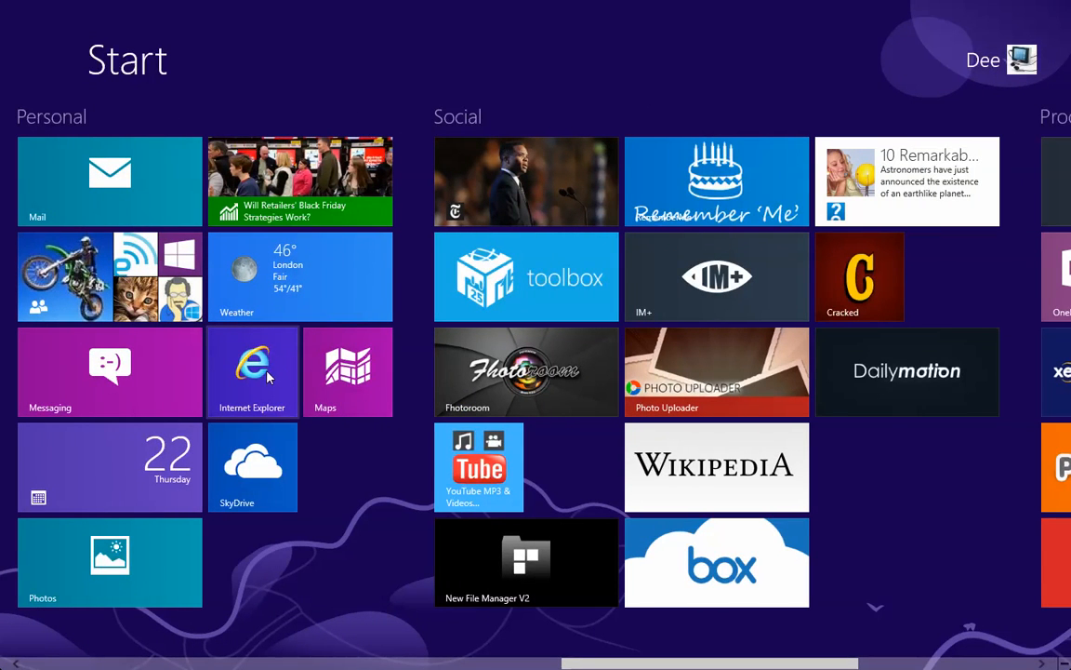
pyautogui.hscroll(3)
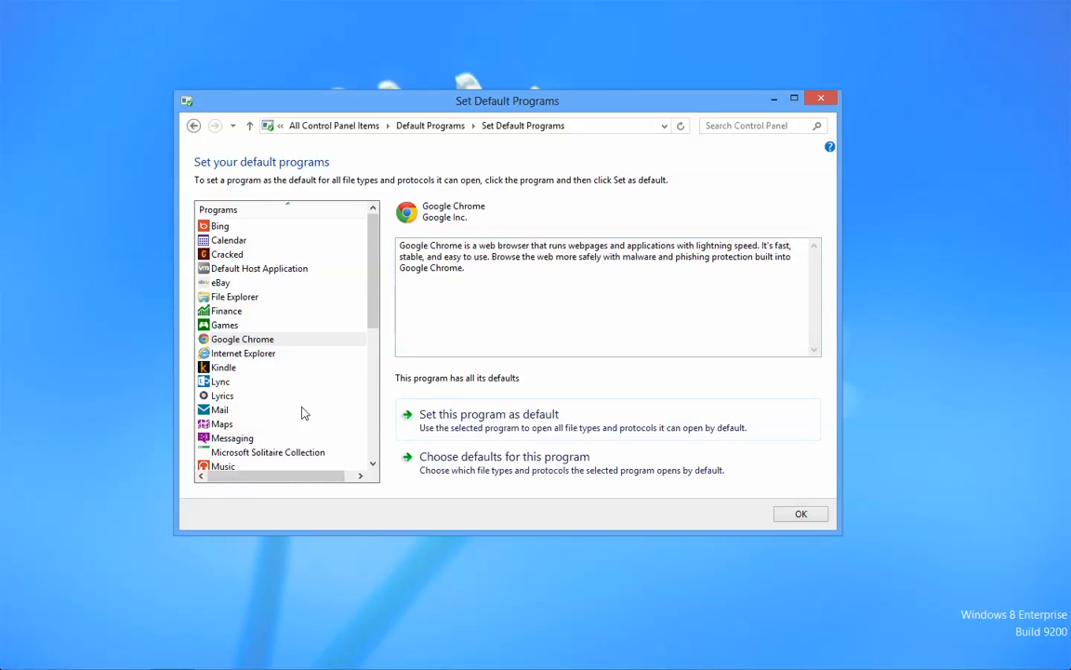
pyautogui.click(242, 353)
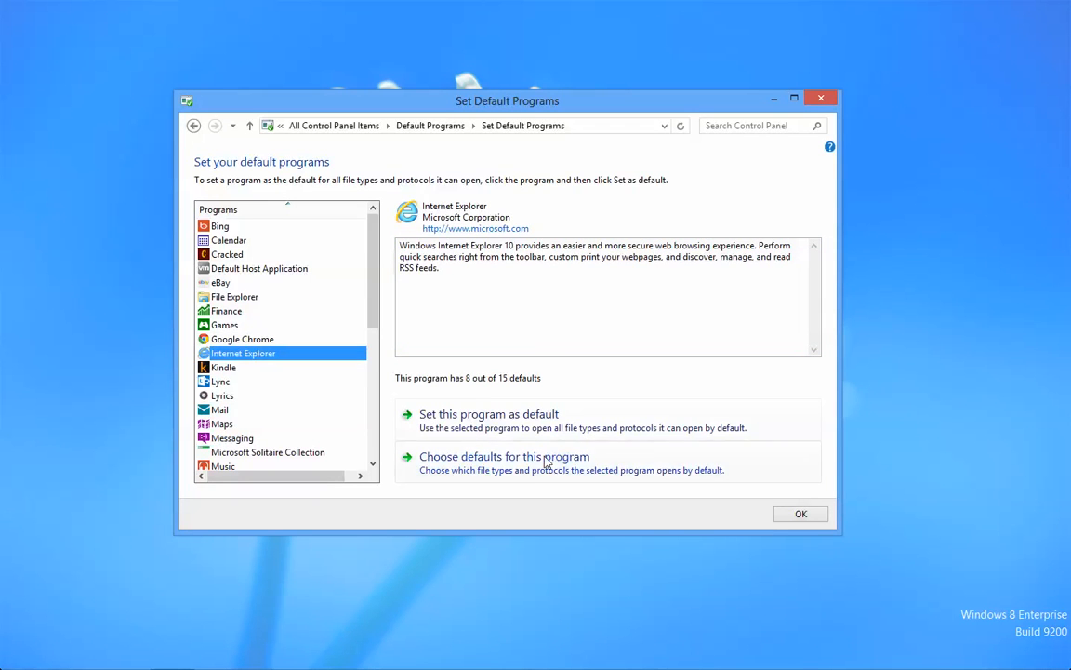
pyautogui.click(487, 413)
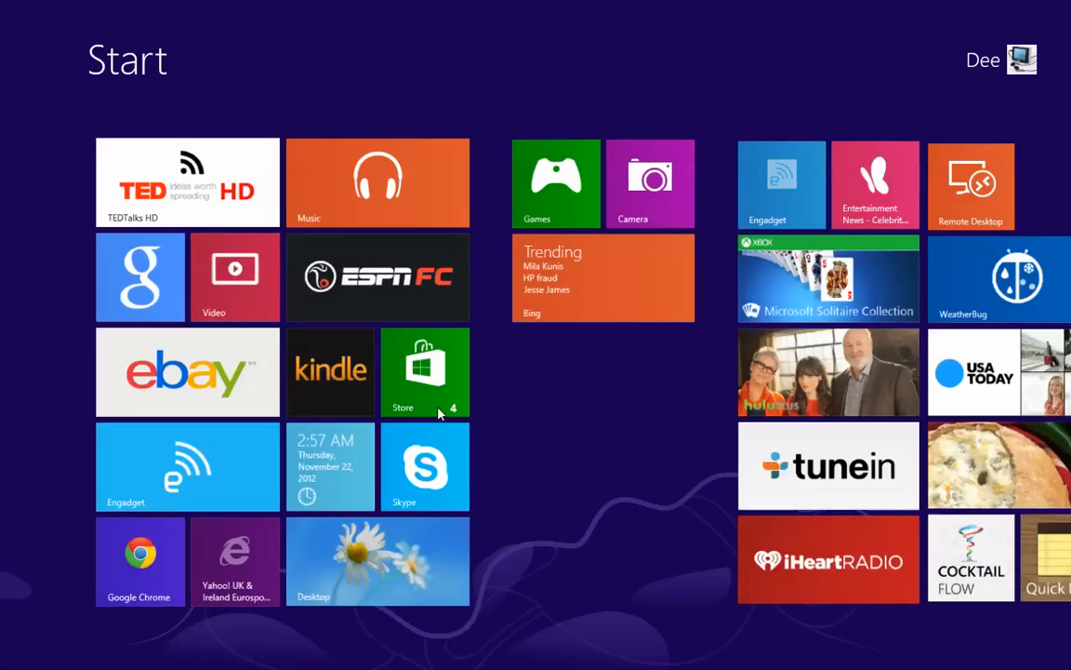
pyautogui.hscroll(3)
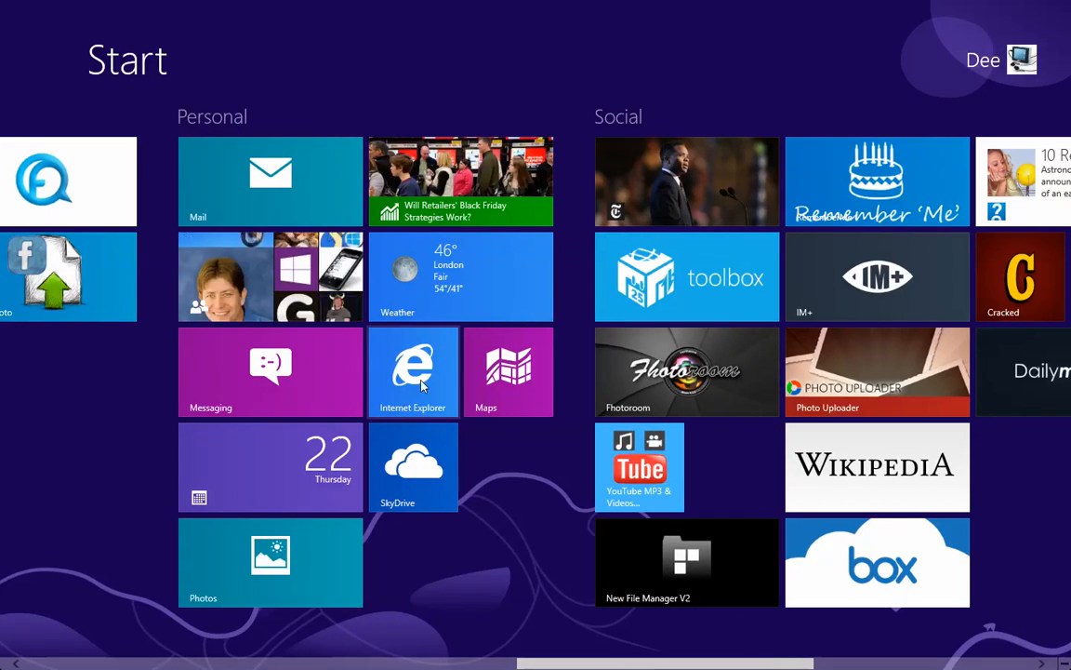